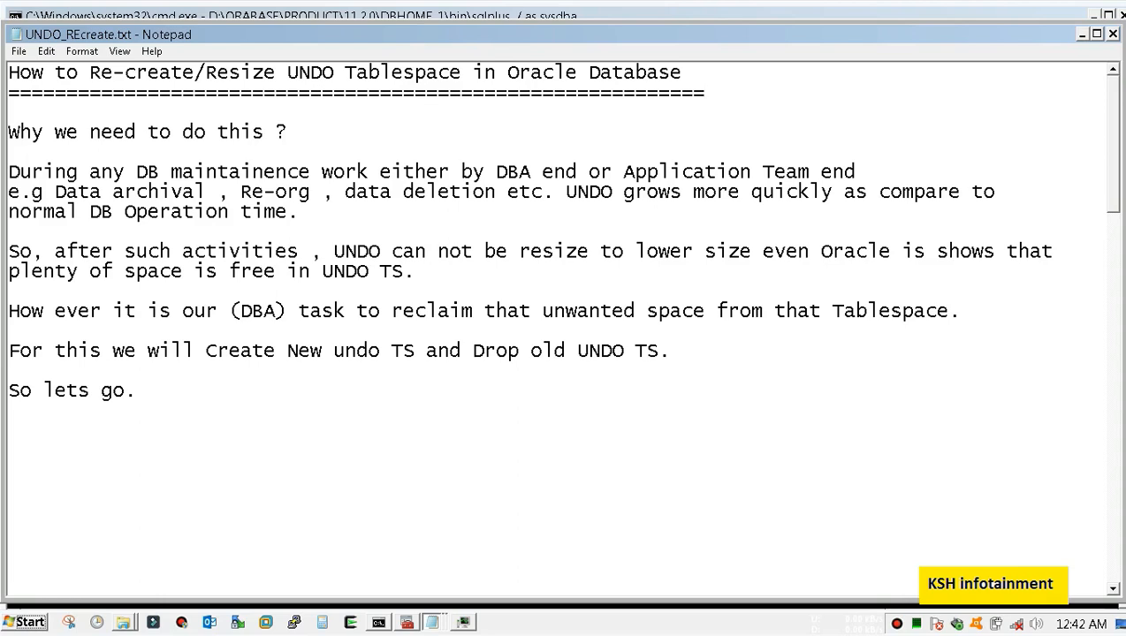
Step: Highlight the word UNDO and the plan to create a new undo tablespace in the notes
left_click(705, 92)
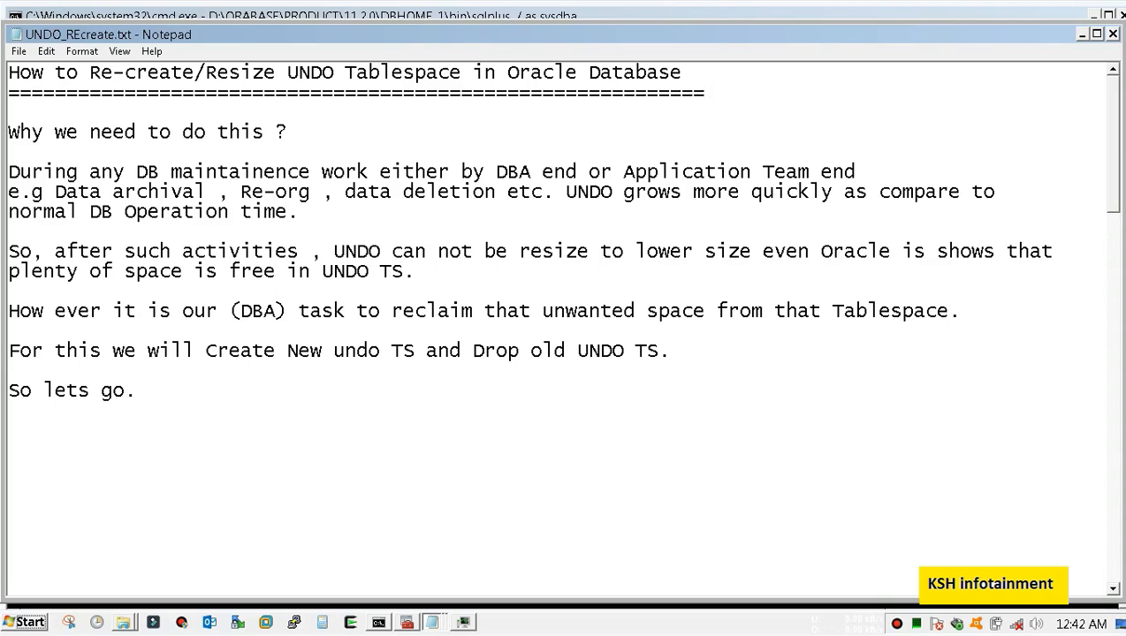
left_click(705, 92)
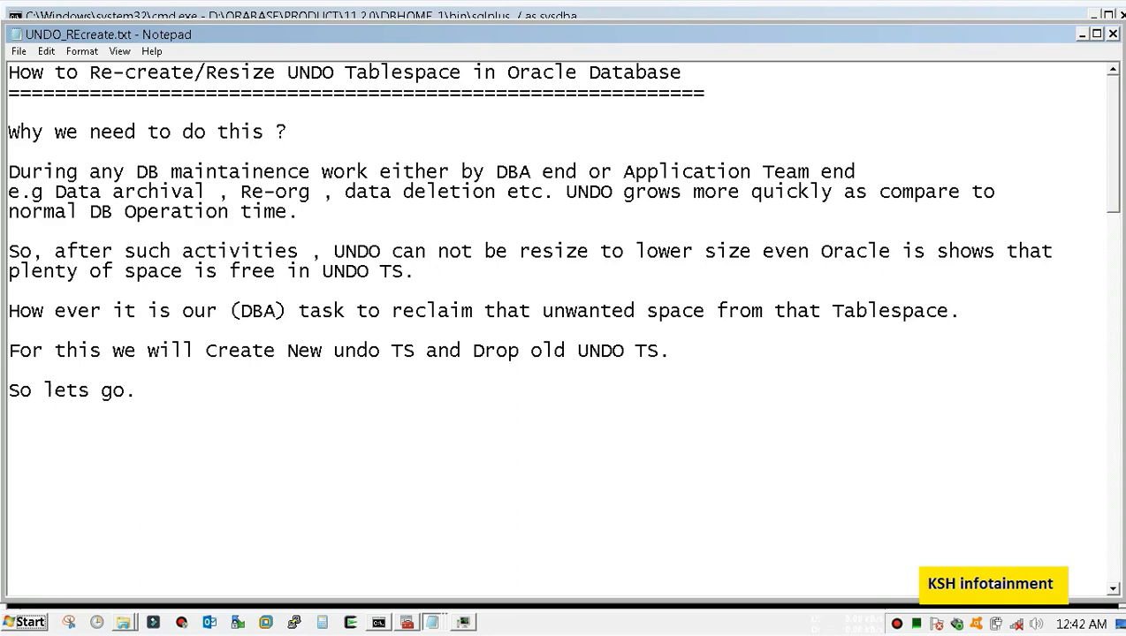
double_click(110, 70)
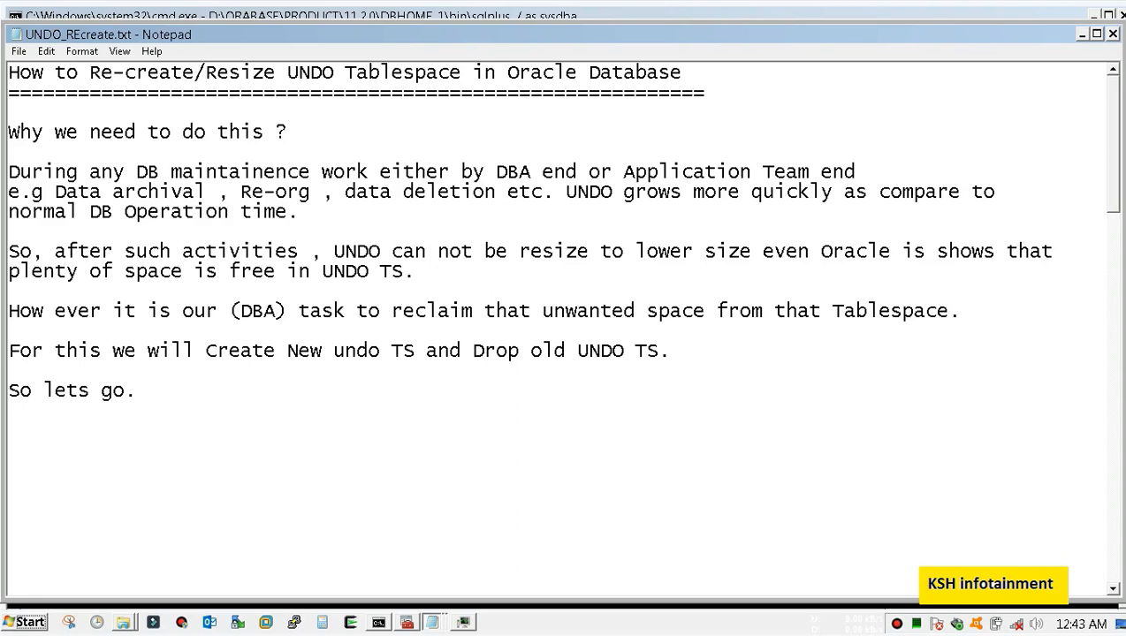
left_click_drag(371, 172, 484, 172)
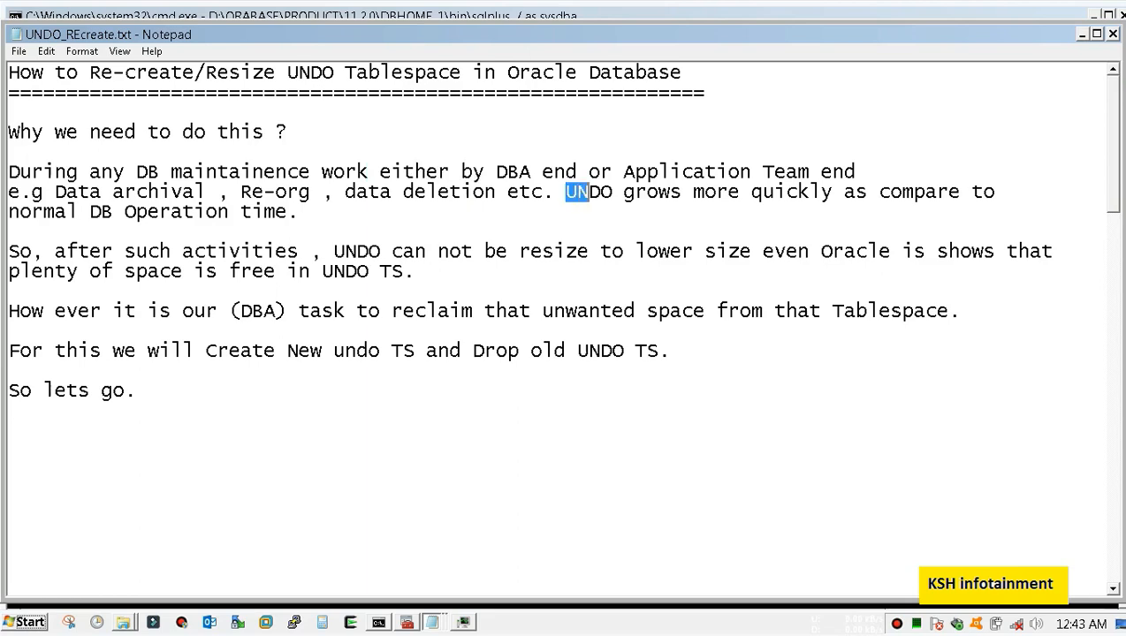
double_click(587, 191)
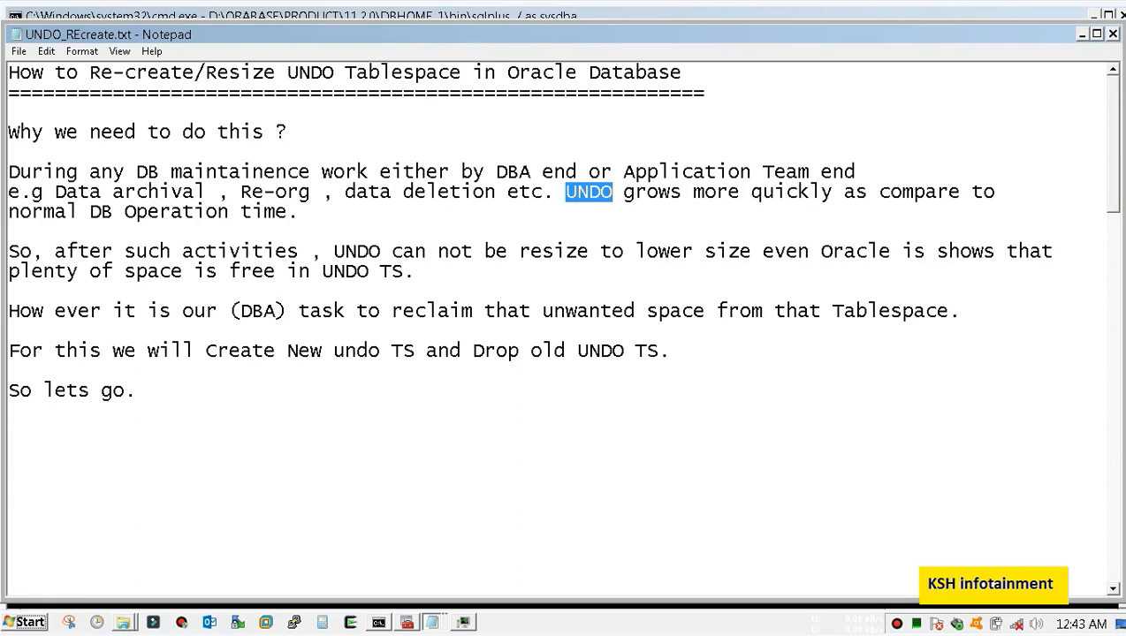
left_click_drag(370, 172, 116, 191)
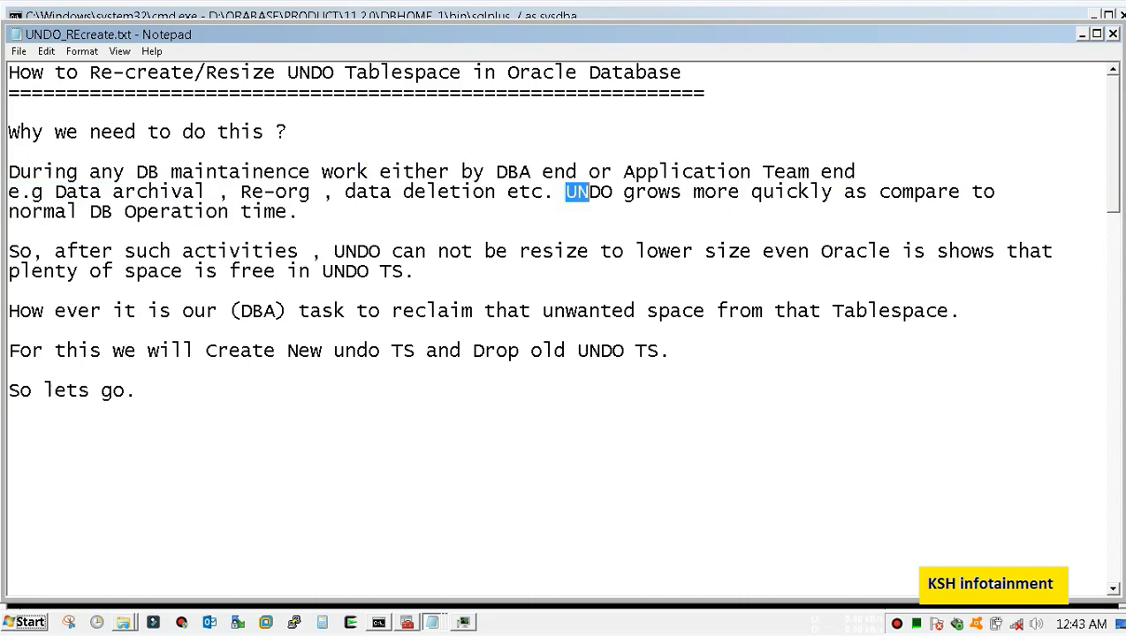
double_click(587, 191)
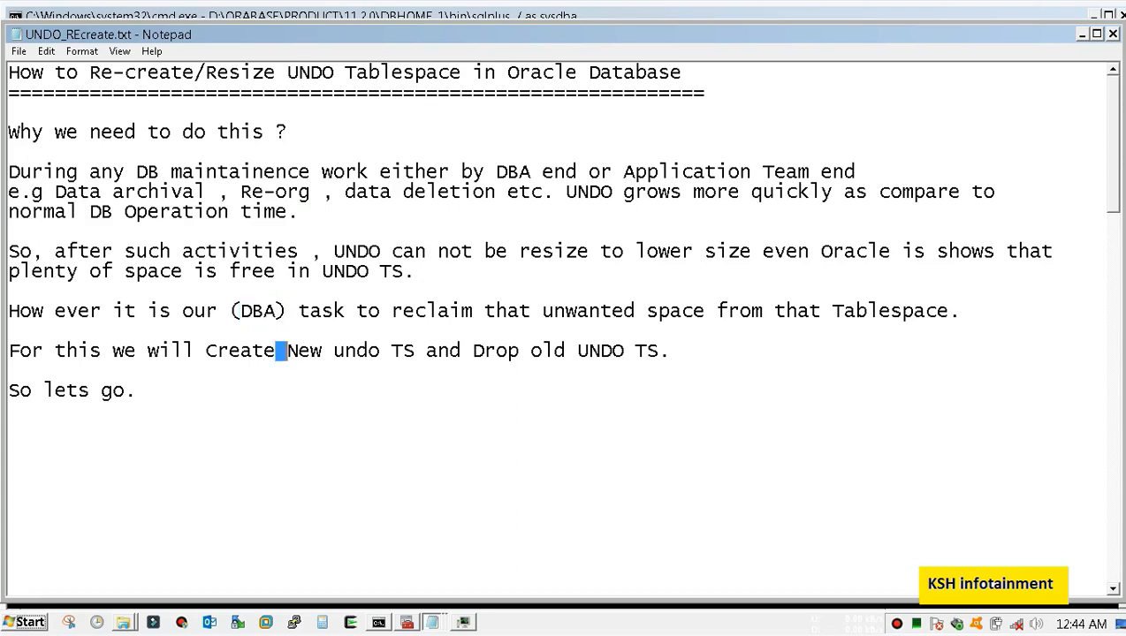
left_click_drag(284, 350, 422, 350)
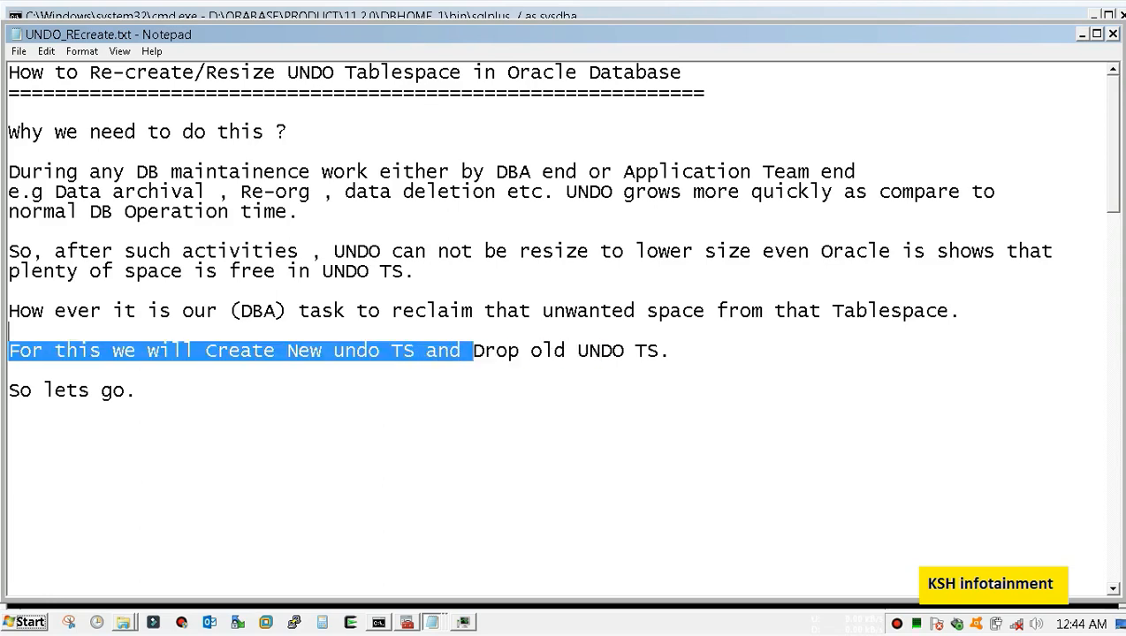
left_click_drag(474, 350, 645, 349)
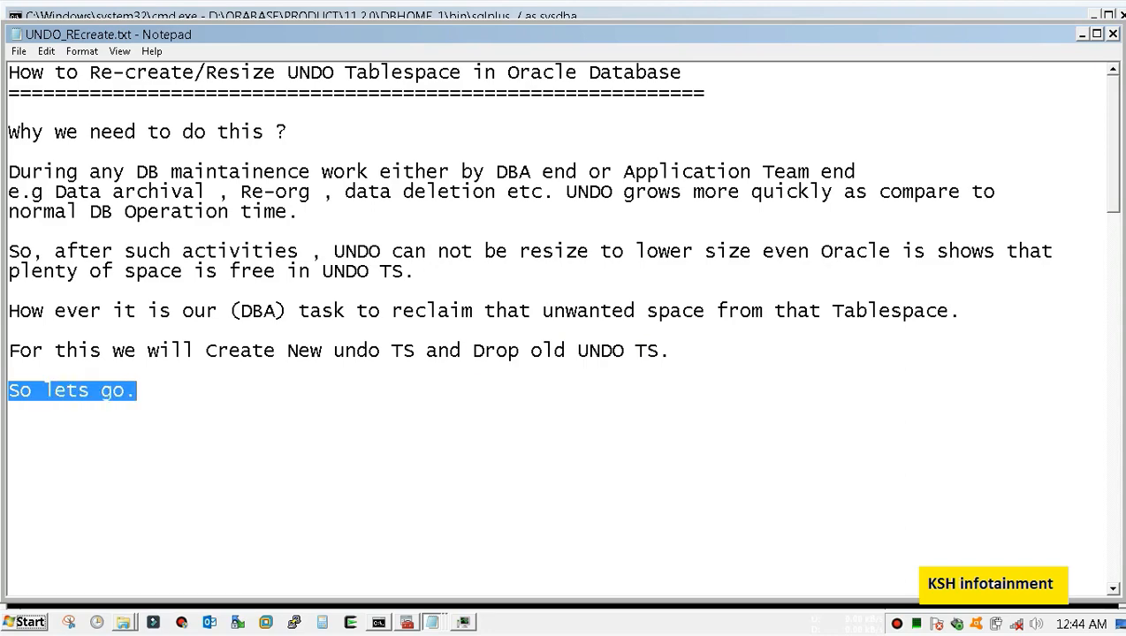
Step: Reach the Steps section and select the undo tablespace status query for copying
scroll("down", 3)
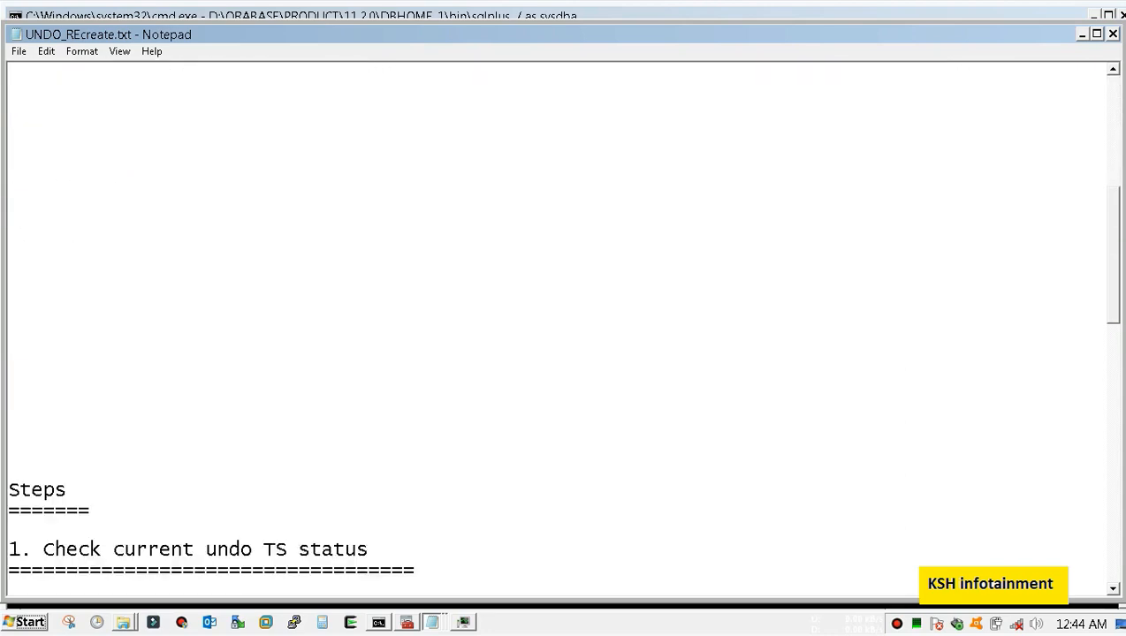
scroll("down", 3)
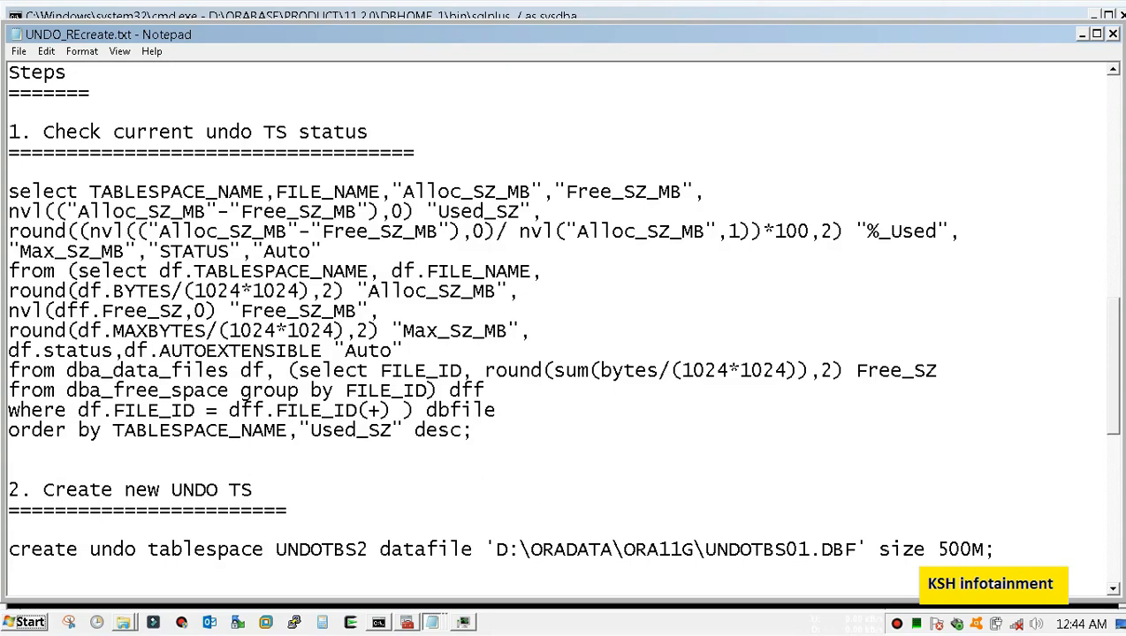
left_click_drag(8, 212, 473, 432)
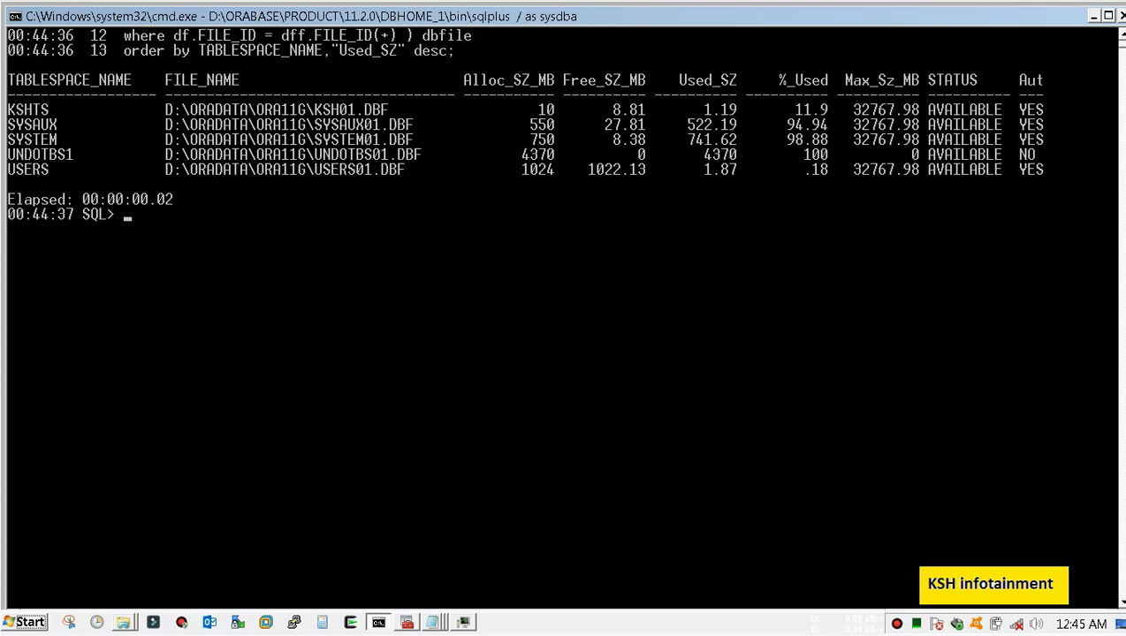
Step: Begin a query summing bytes divided by 1024 at the SQL prompt
type("select")
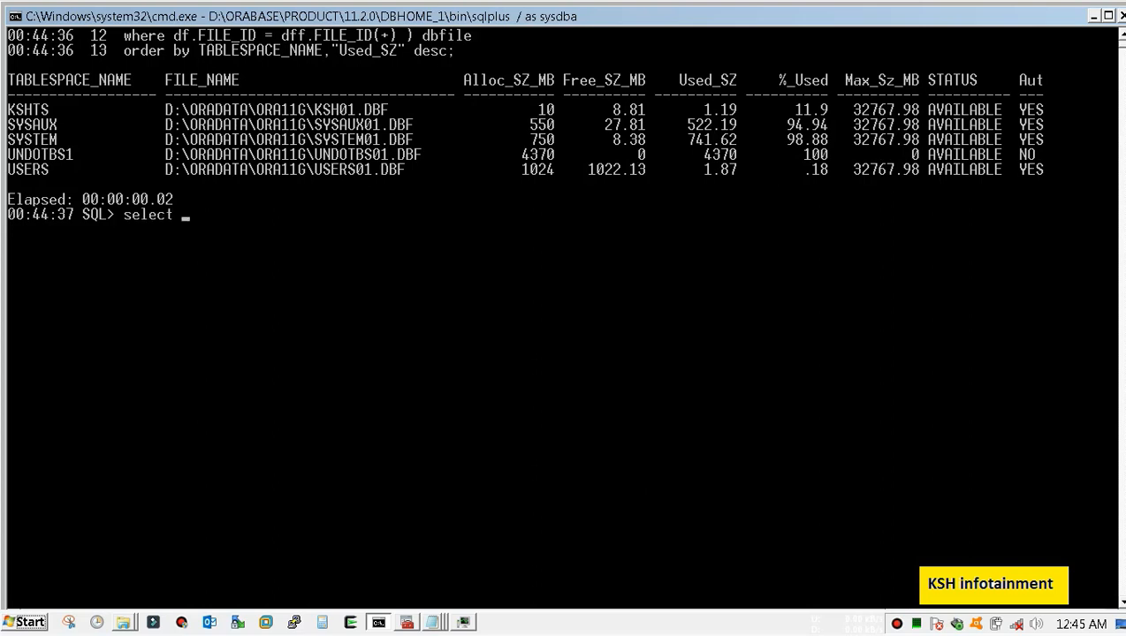
type("sum")
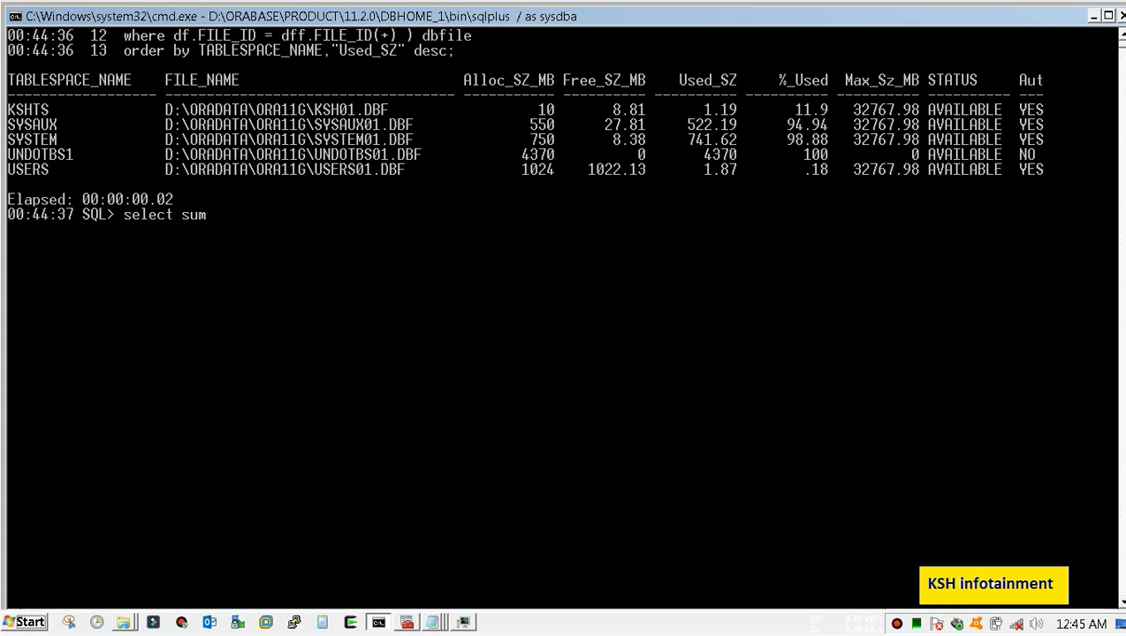
type("(bytes)")
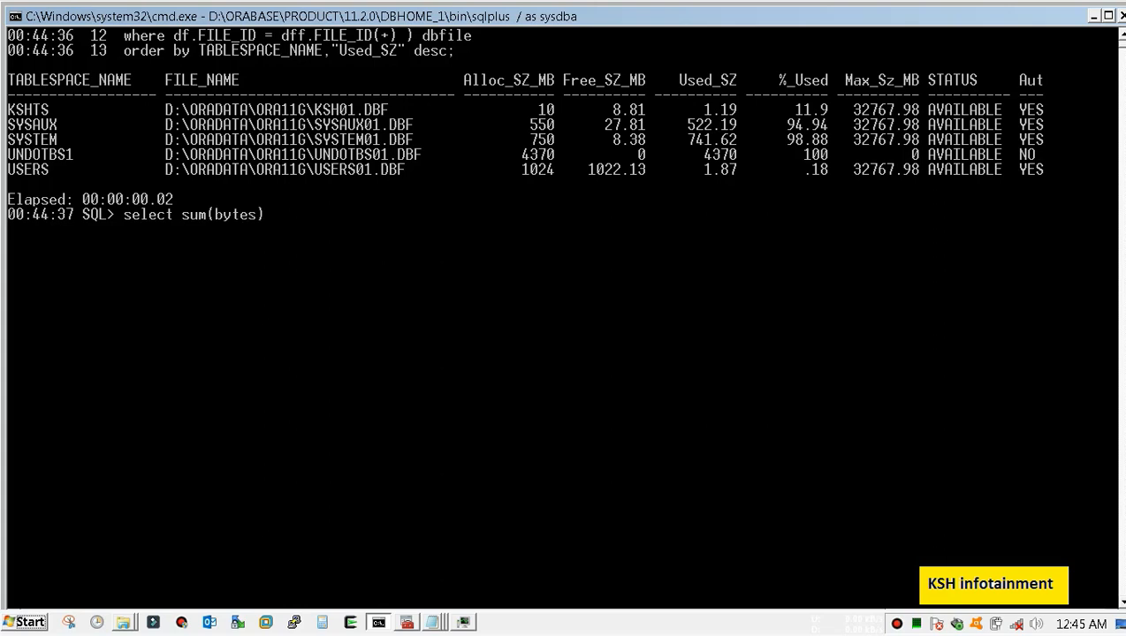
type("/1024")
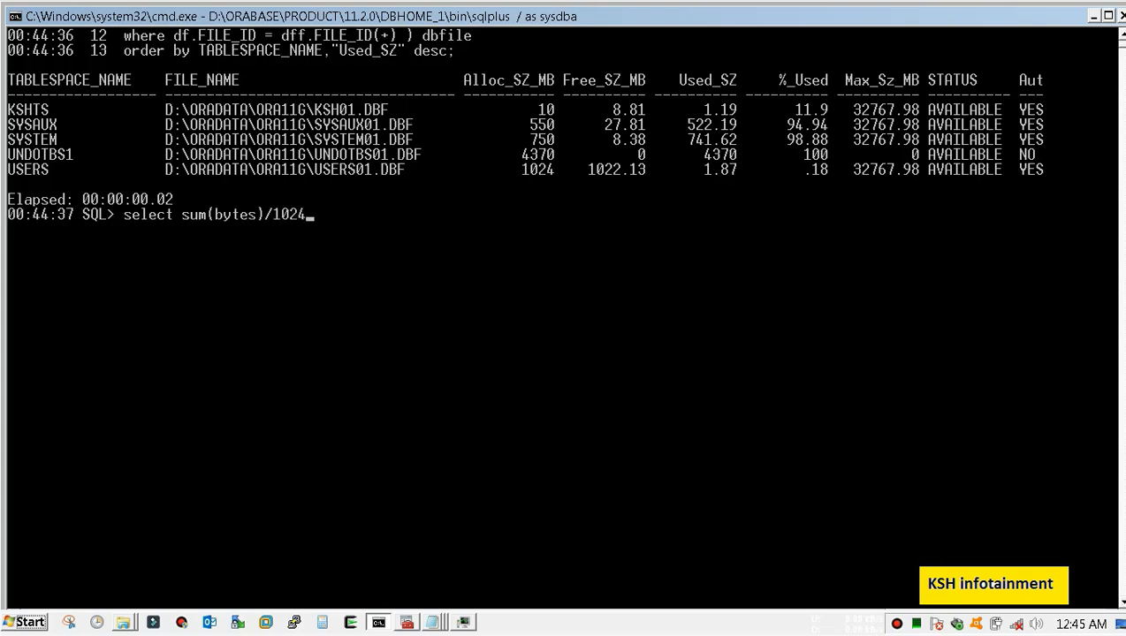
Step: Complete and run select sum(bytes)/1024/1024/1024 Used_GB from dba_segments;
type("/1024")
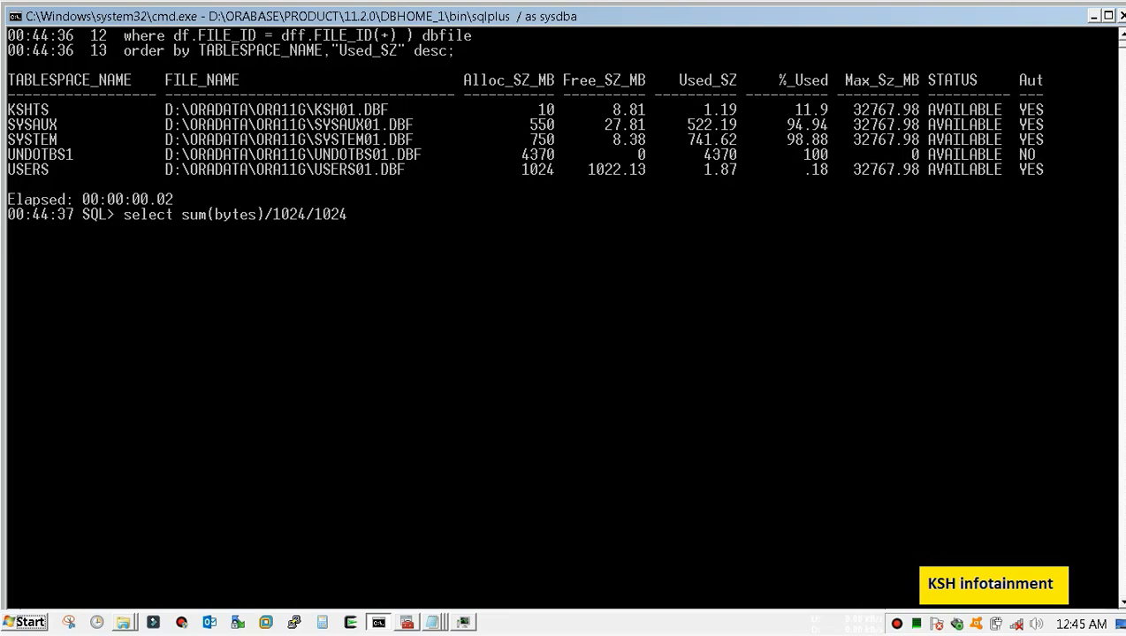
type("/1024")
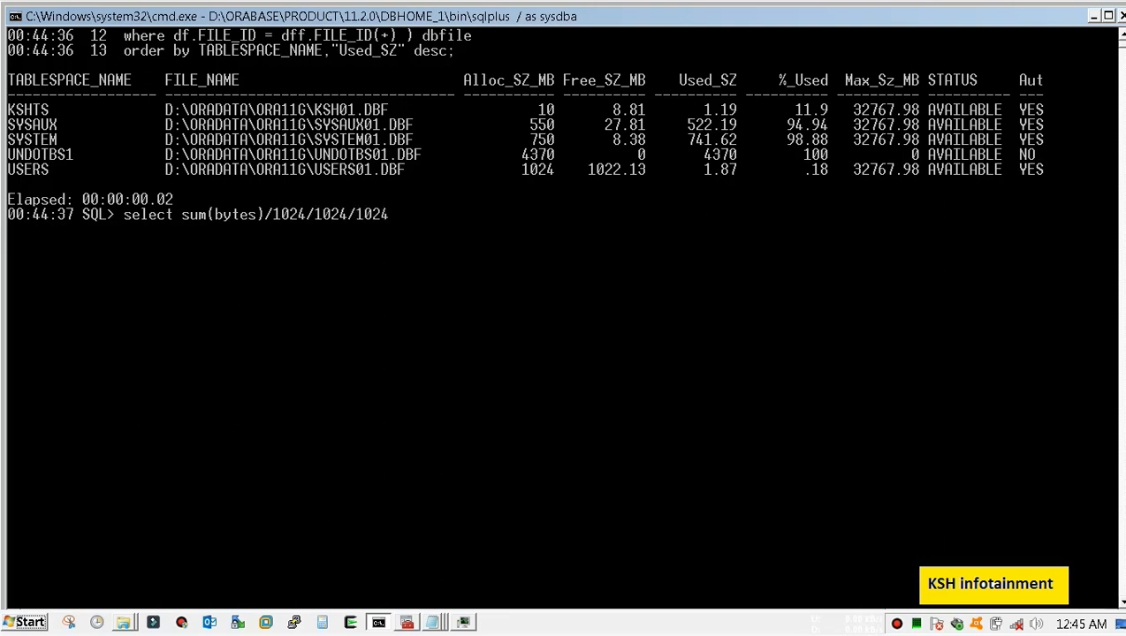
type("Used_G")
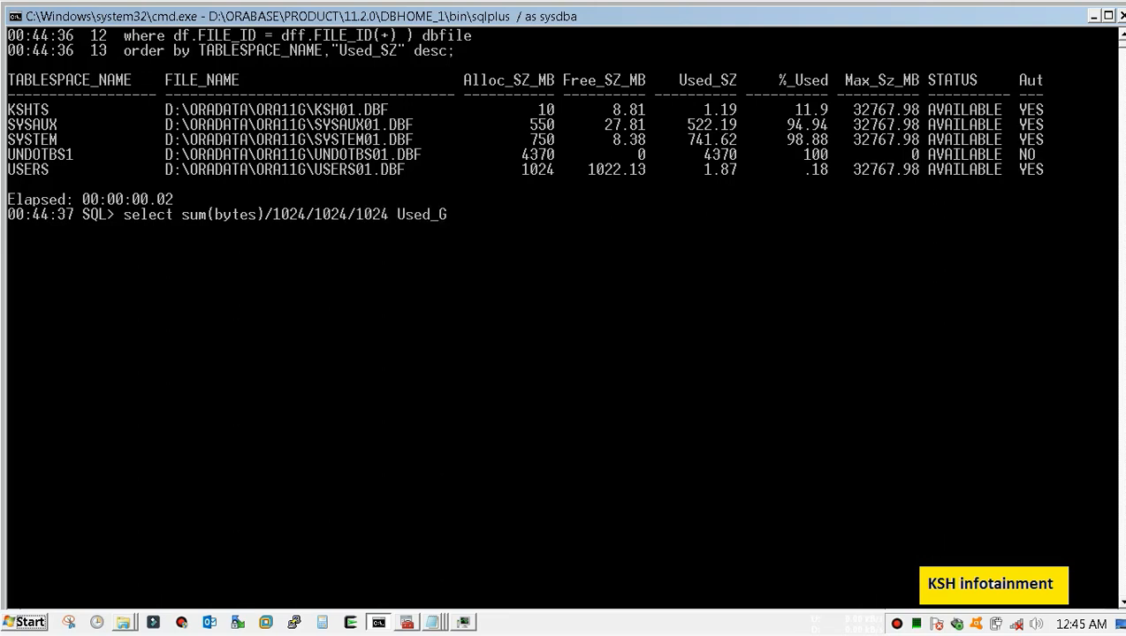
type("B from dba_s")
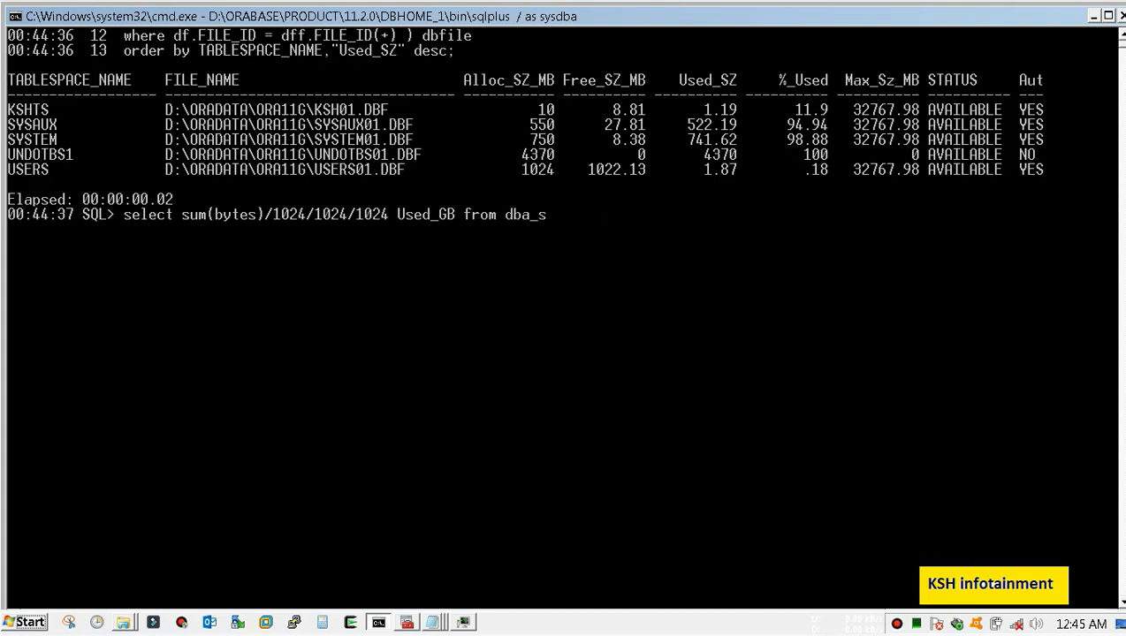
type("egments;")
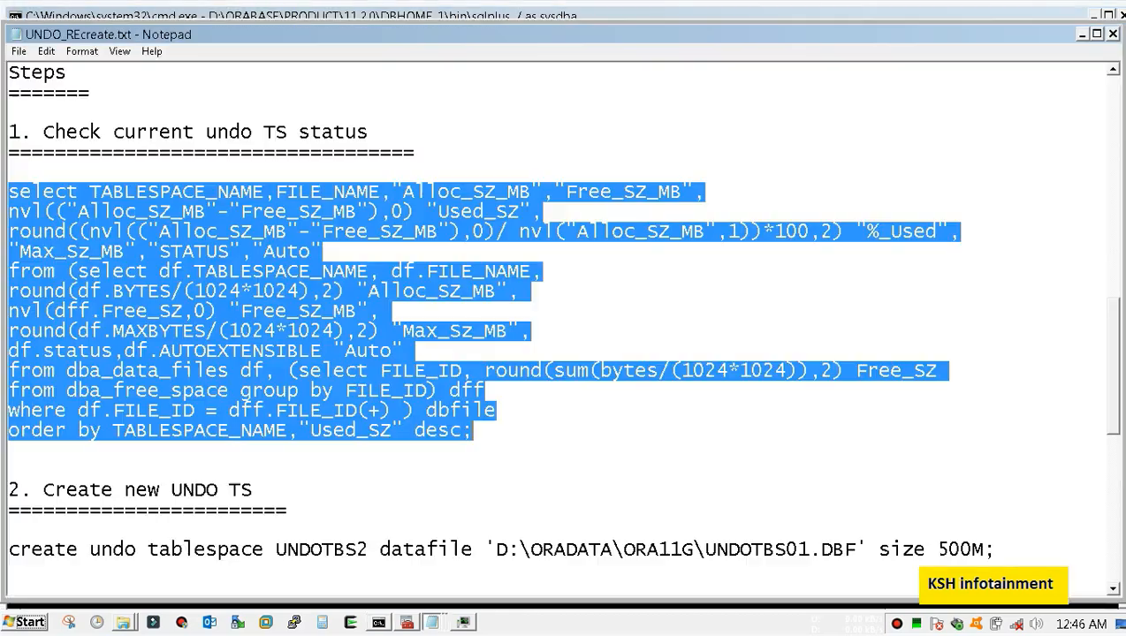
Step: Enter create undo tablespace UNDOTBS2 datafile 'D:\ORADATA\ORA11G\UNDOTBS01.DBF' size 500M; at the prompt
scroll("down", 3)
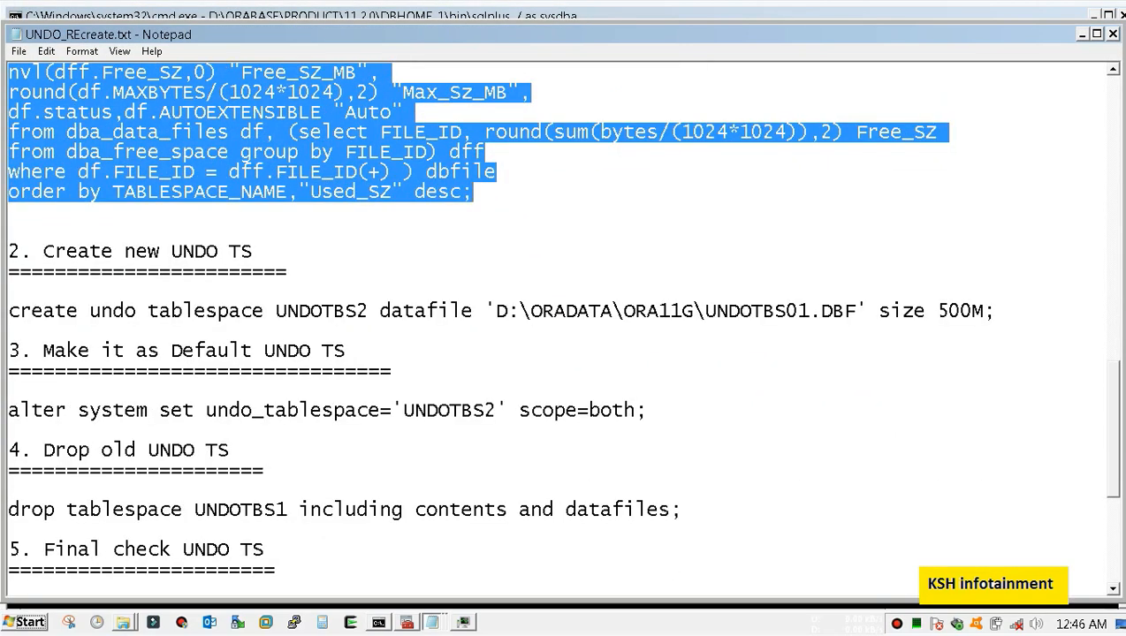
double_click(325, 311)
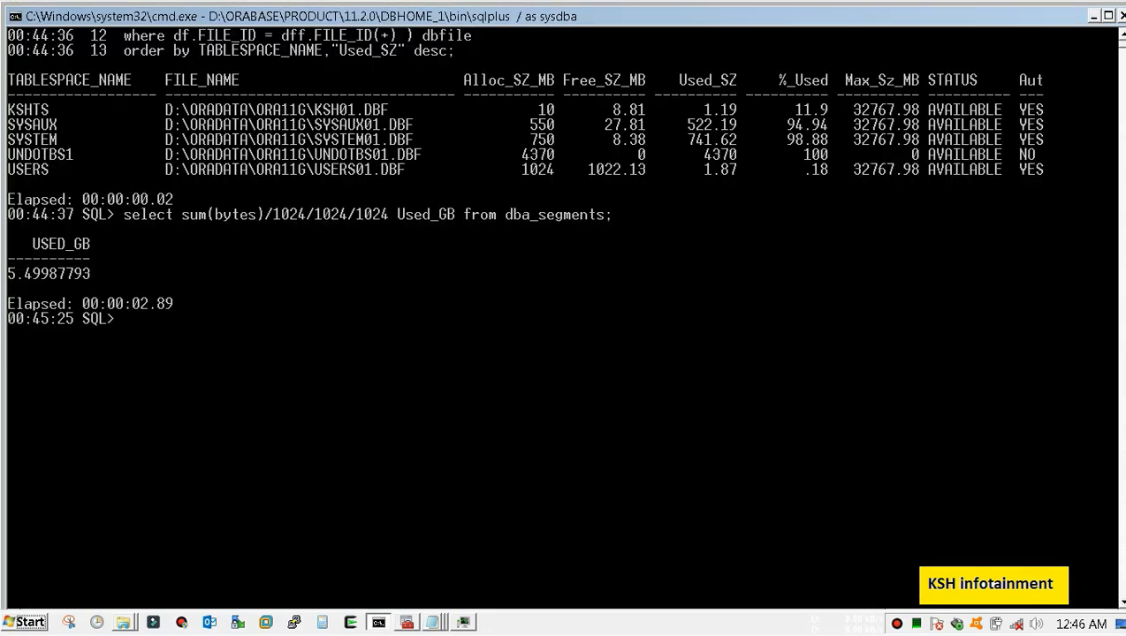
type("create undo tablespace UNDOTBS2 datafile 'D:\\ORADATA\\ORA11G\\UNDOTBS01.DBF' size 500M;")
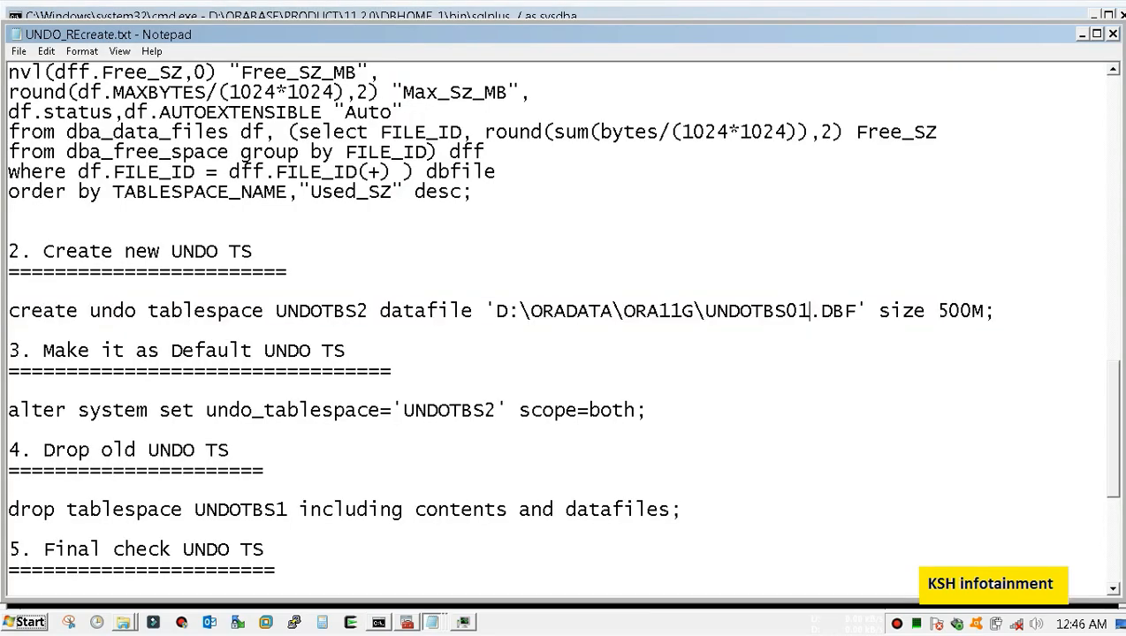
Step: Fix the datafile name to UNDOTBS1.DBF, create UNDOTBS2, and check the undo_ parameters with sho
key("Backspace")
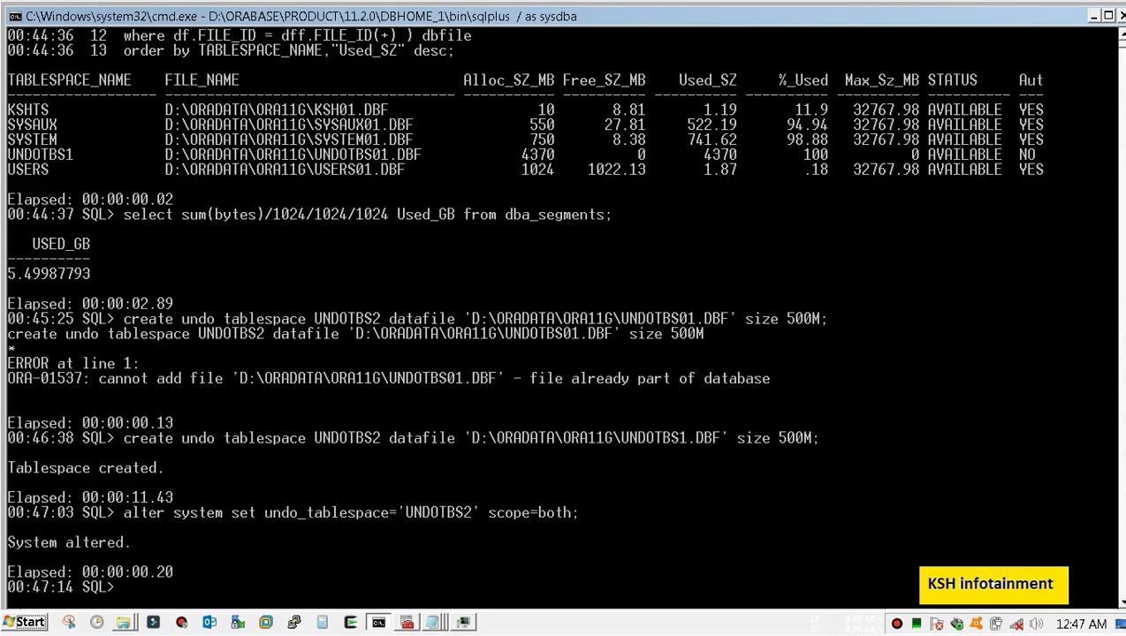
type("sho parameter undo_")
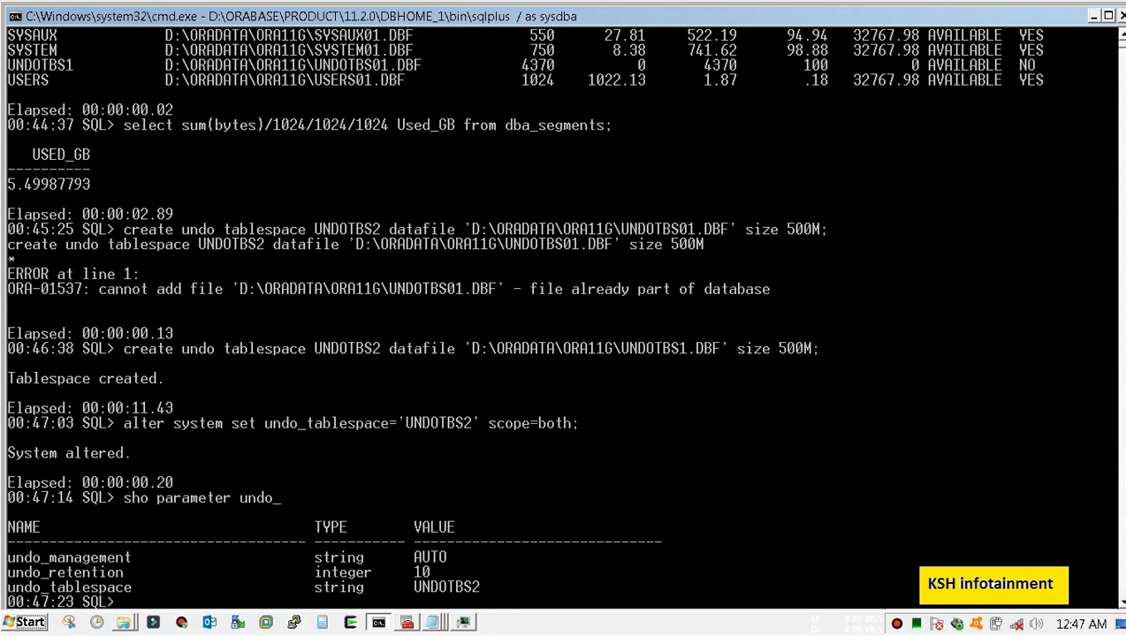
Step: Run drop tablespace UNDOTBS1 including contents and datafiles;
scroll("down", 3)
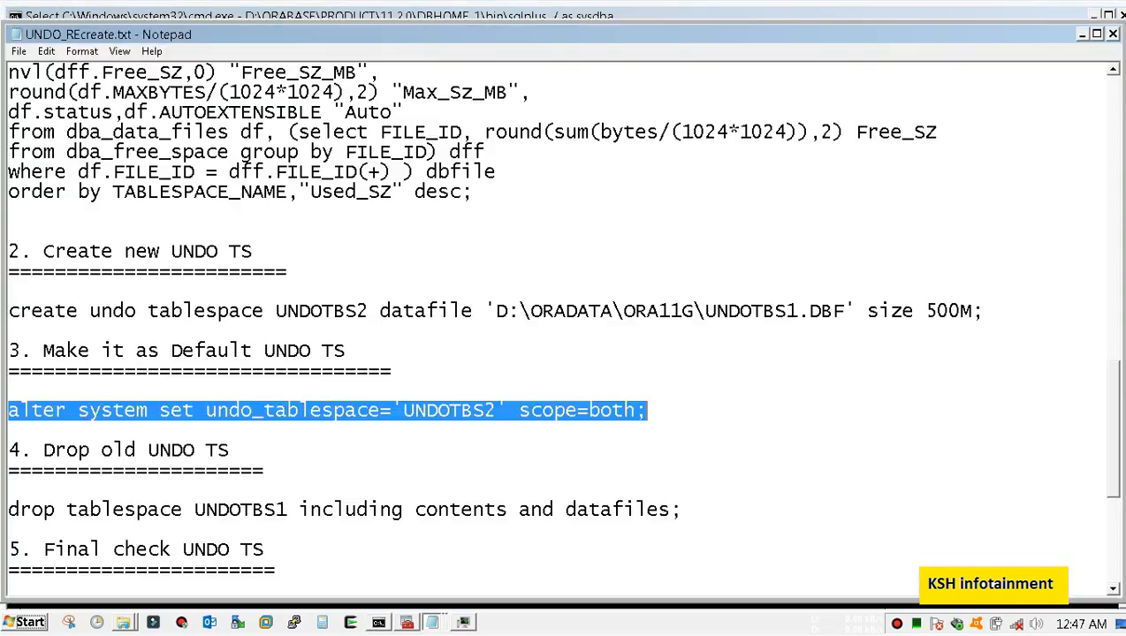
scroll("down", 3)
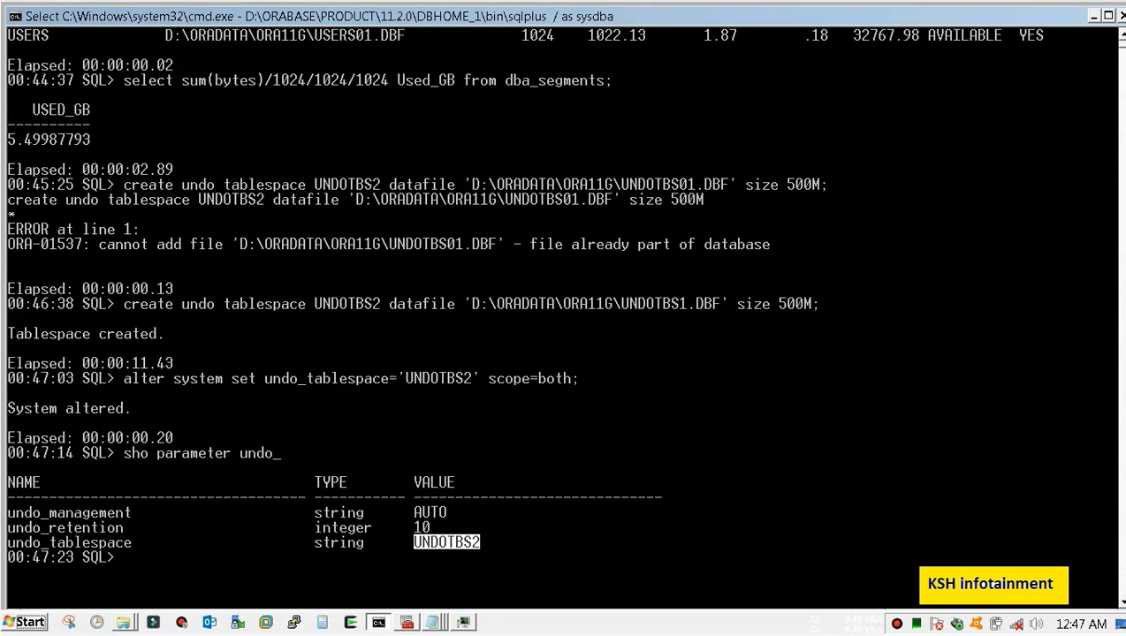
type("drop tablespace UNDOTBS1 including contents and datafiles;")
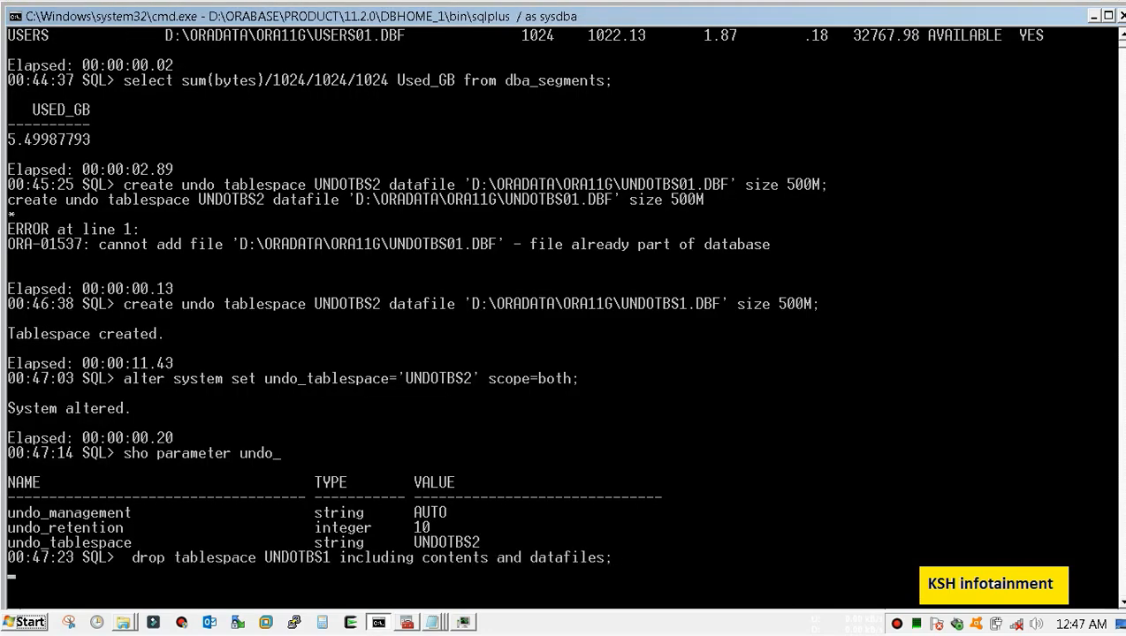
key("Return")
type("select sum(bytes)/1024/1024/1024 Used_GB from dba_segments;")
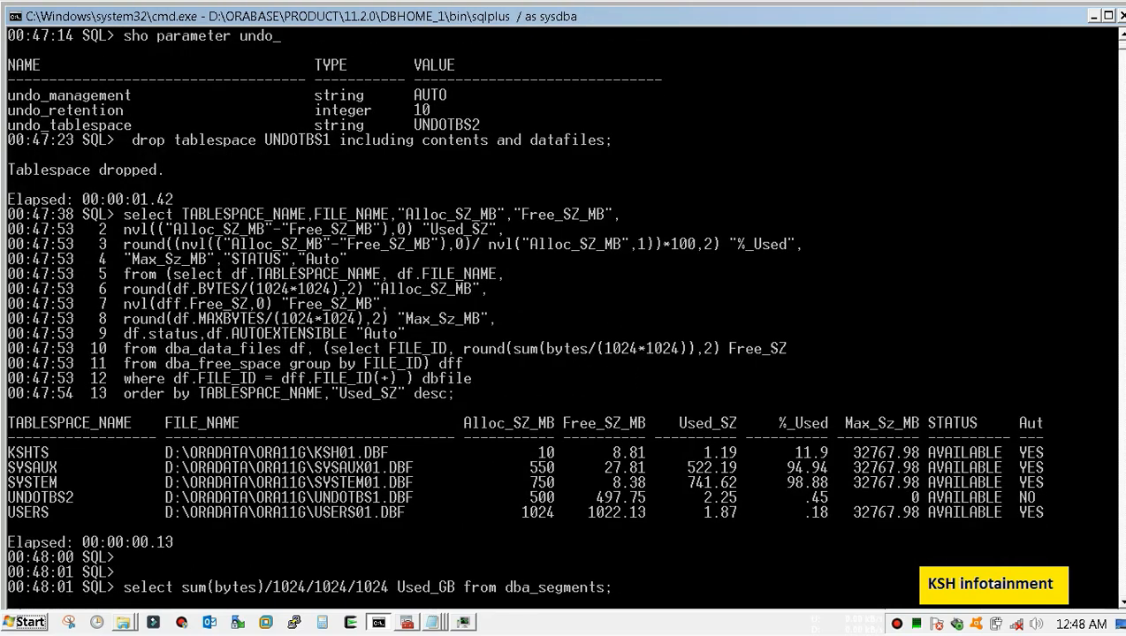
Step: Rerun the dba_segments query, showing total used space around 1.23 GB
key("Return")
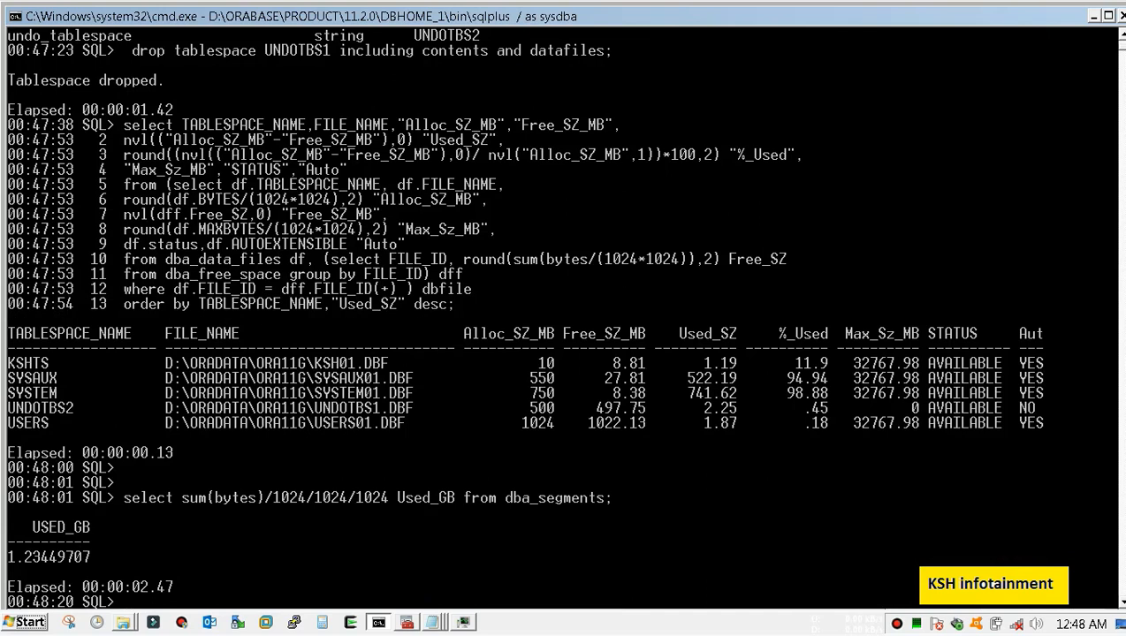